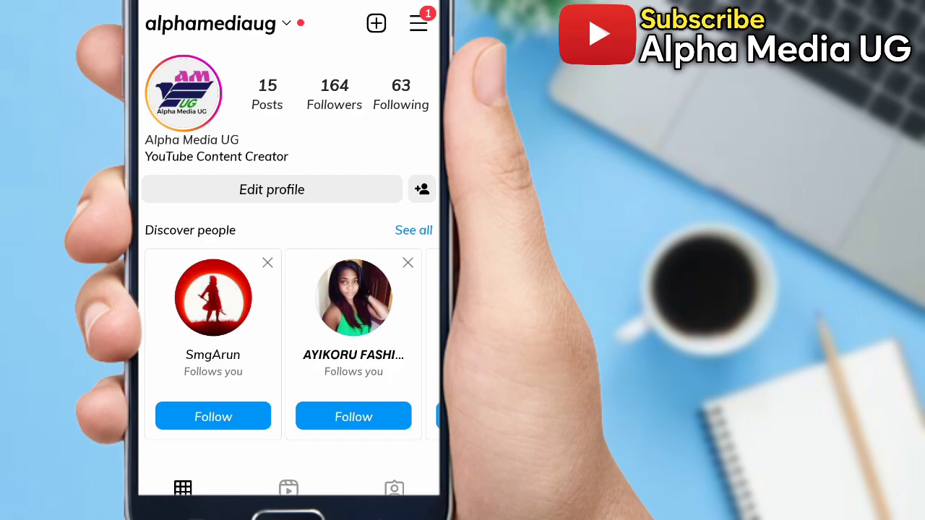
Step: Collapse the Discover people suggestions on the profile page
left_click(413, 230)
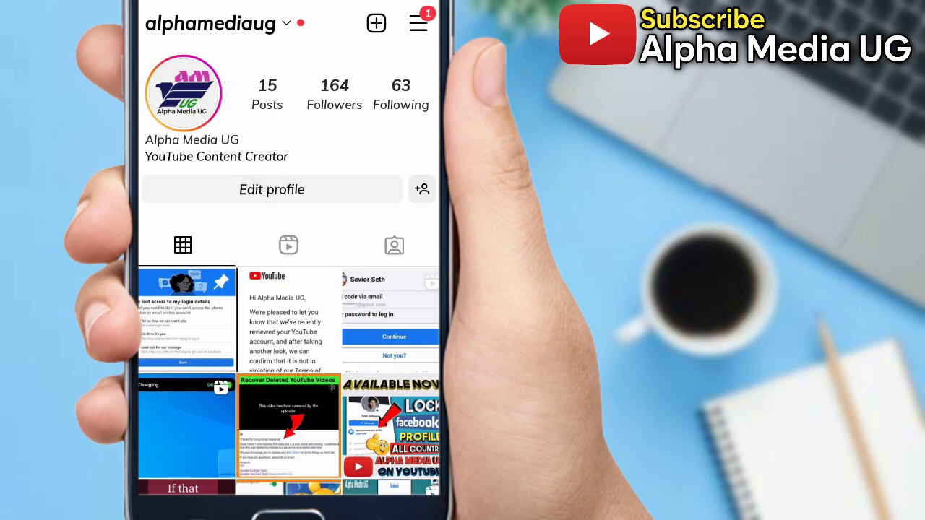
left_click(271, 190)
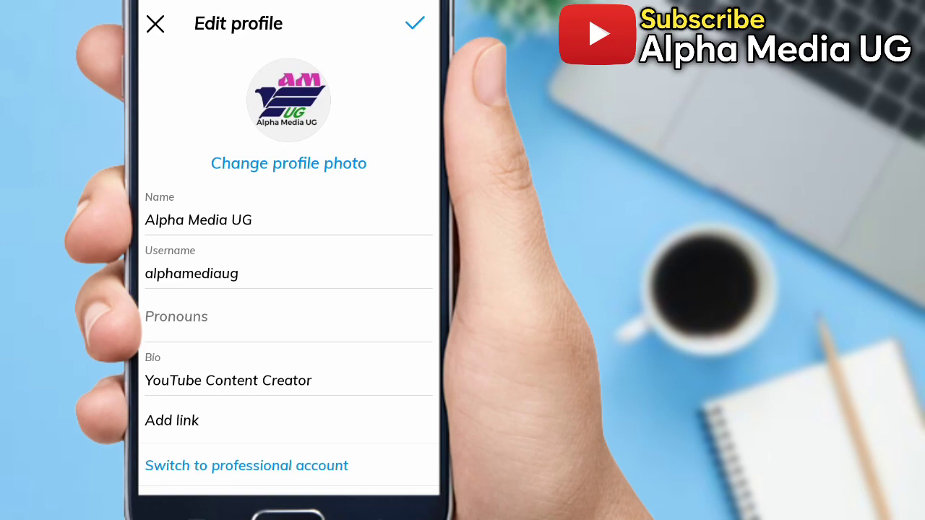
left_click(172, 420)
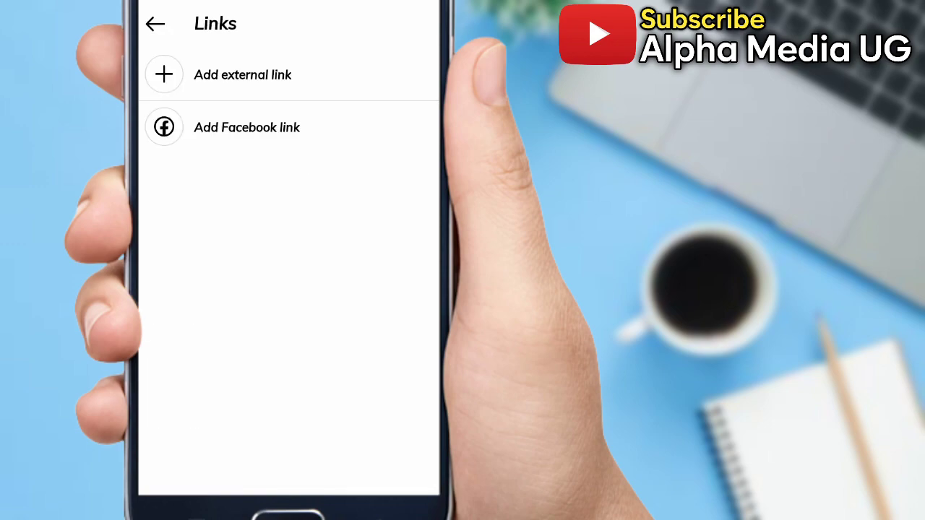
left_click(242, 74)
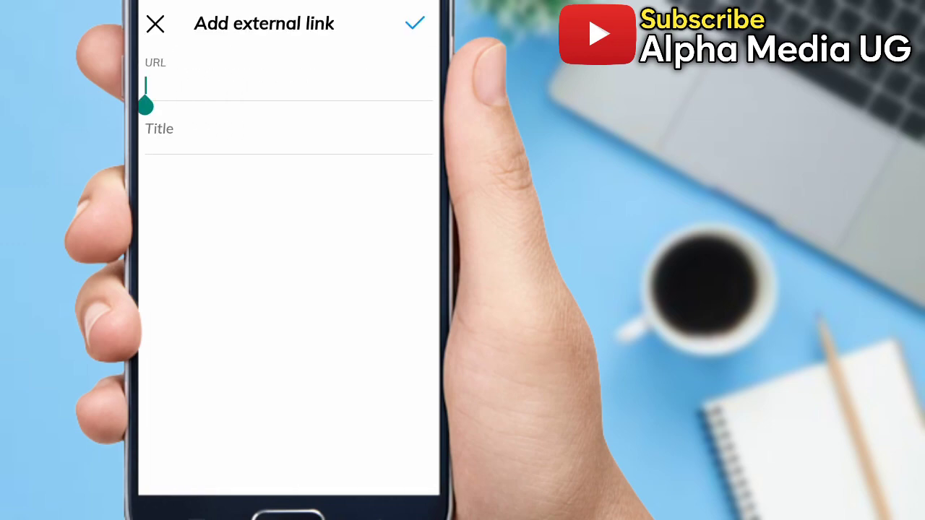
type("https://youtube.com/c/AlphaMediaUG")
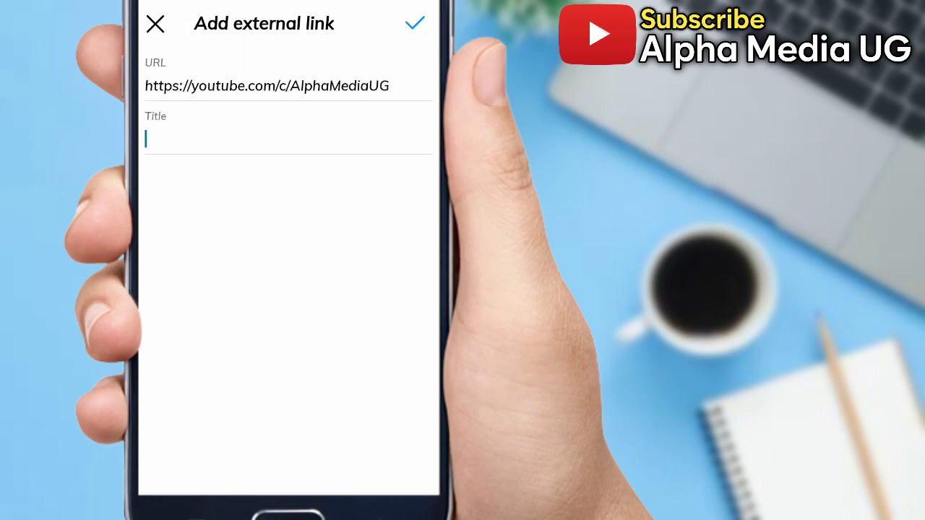
type("SUBS")
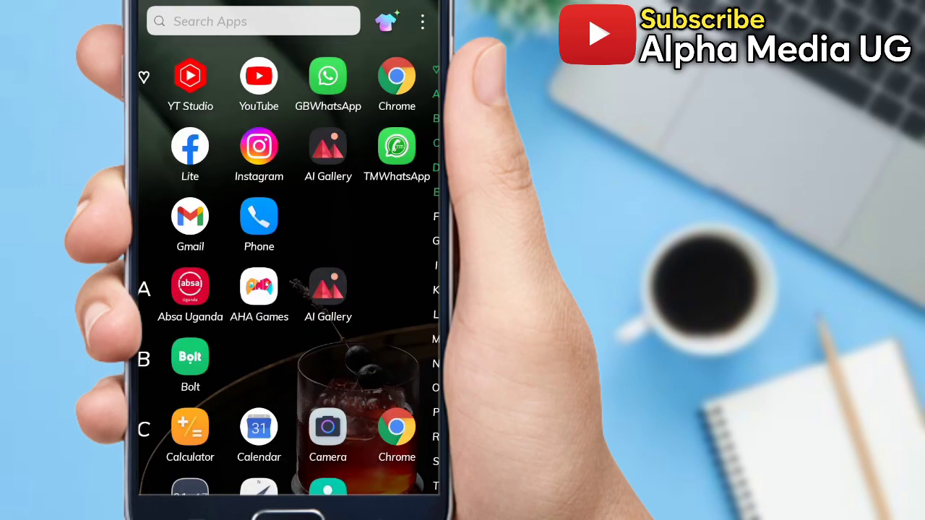
Step: Open Google Play Store from the app drawer and search for 'Instagram'
scroll("down", 3)
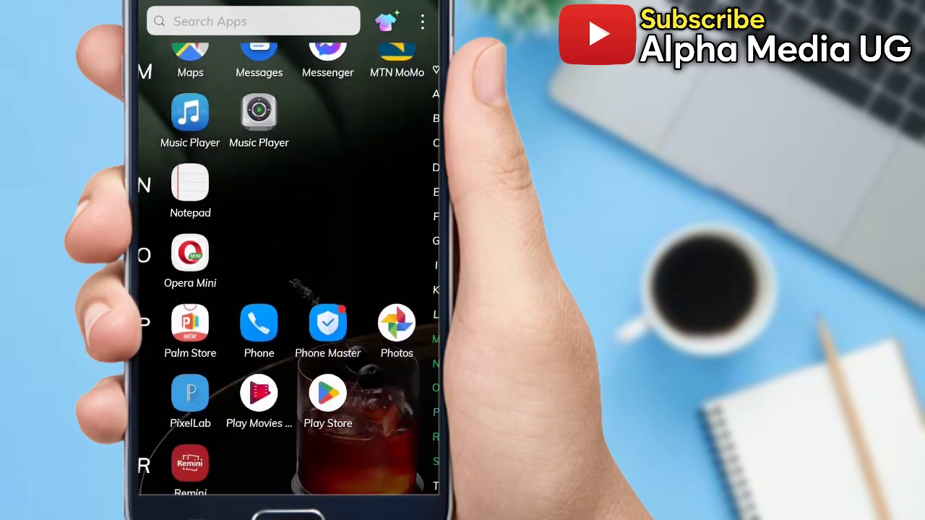
left_click(327, 394)
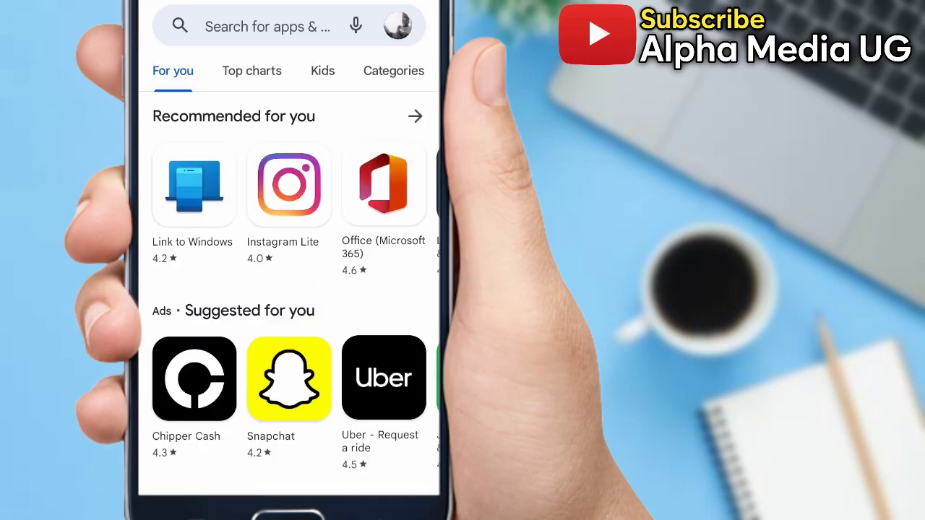
left_click(266, 25)
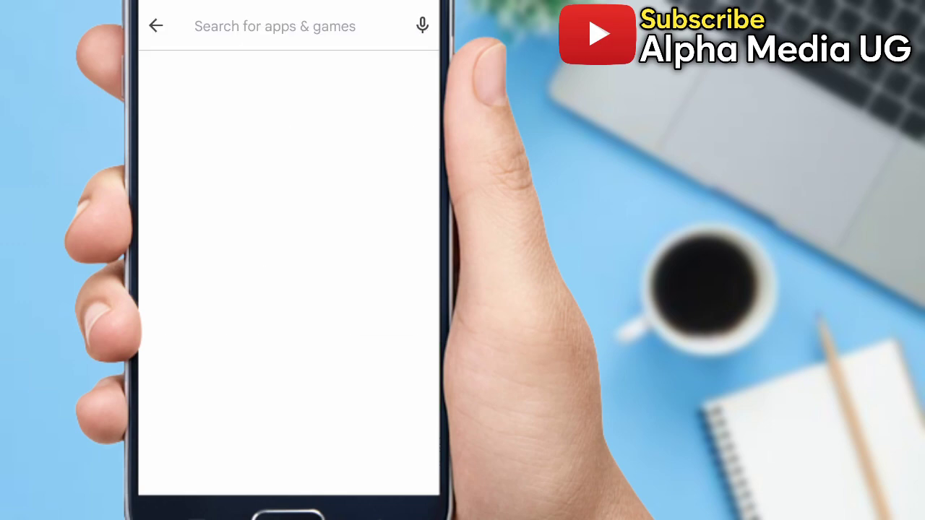
type("Instagram")
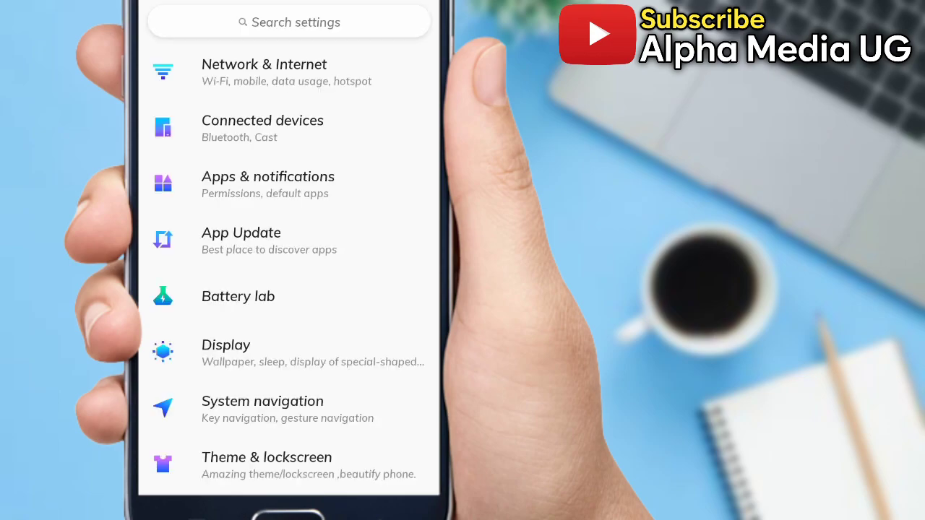
Step: Clear Instagram's storage and cache under Apps & notifications, confirming the data deletion
left_click(267, 183)
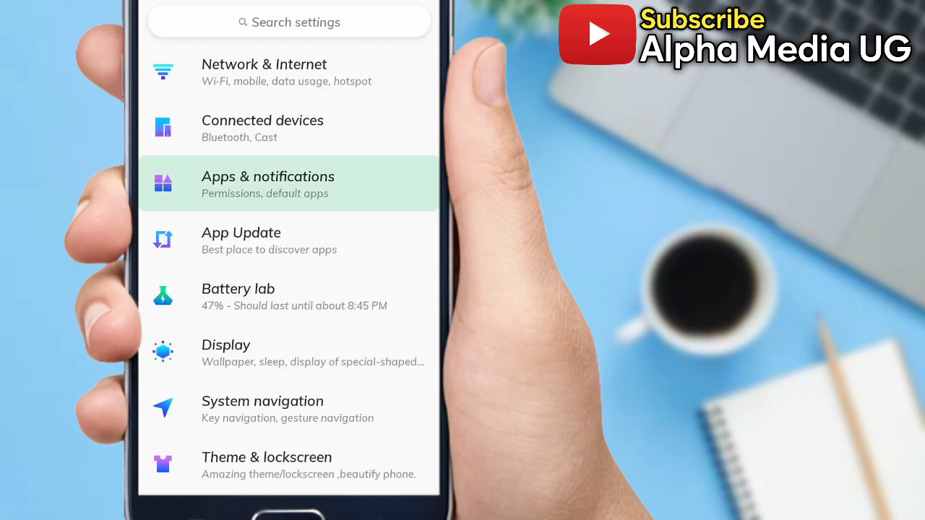
left_click(267, 184)
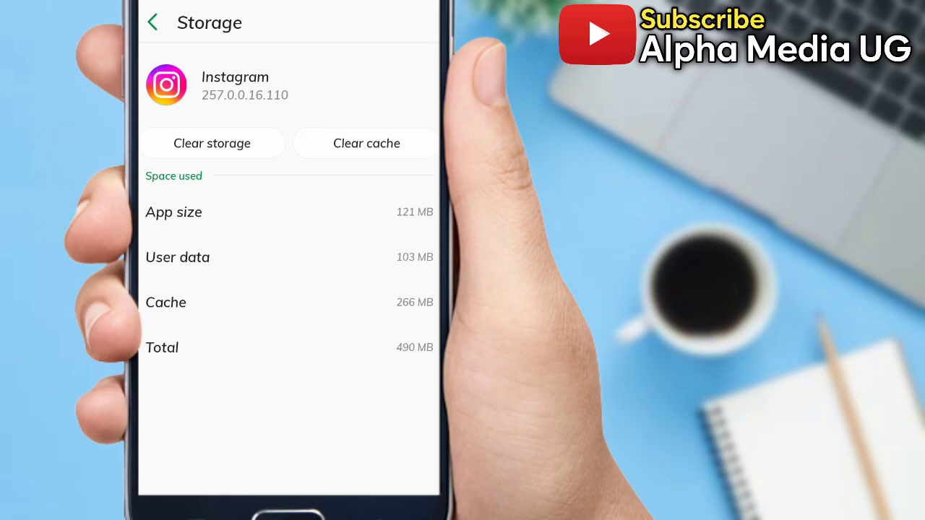
left_click(212, 143)
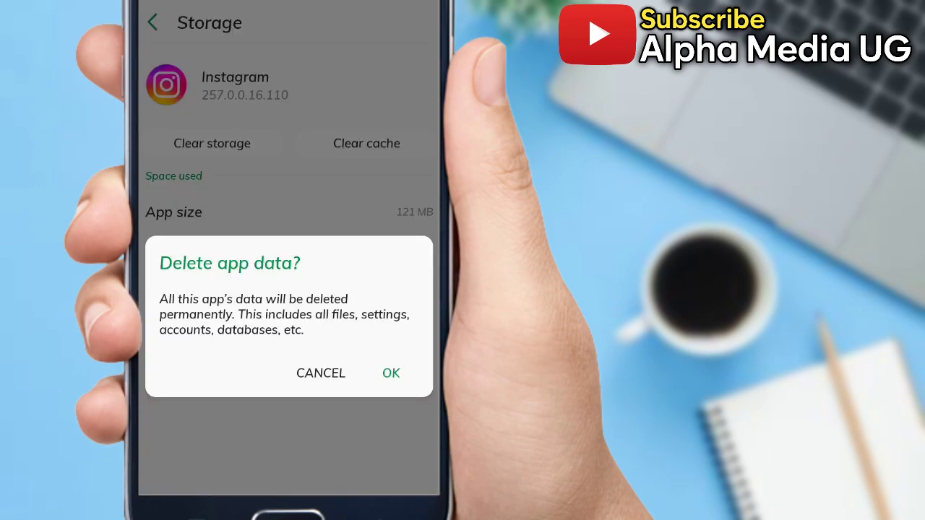
left_click(391, 372)
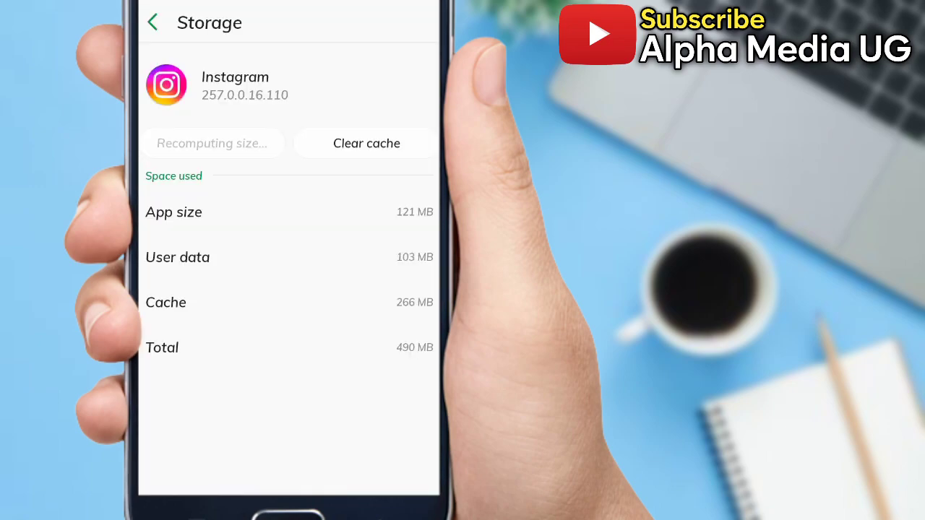
left_click(366, 142)
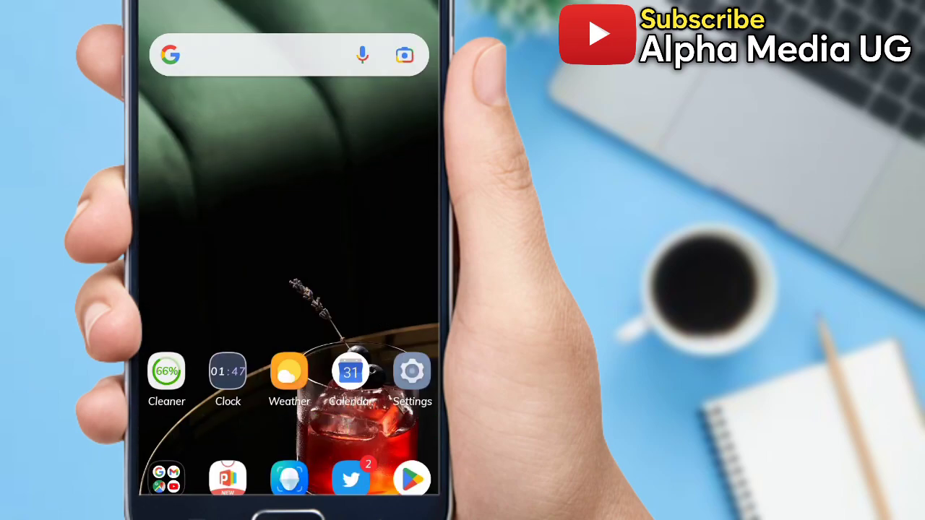
Step: Open the app drawer and launch Instagram
scroll("up", 3)
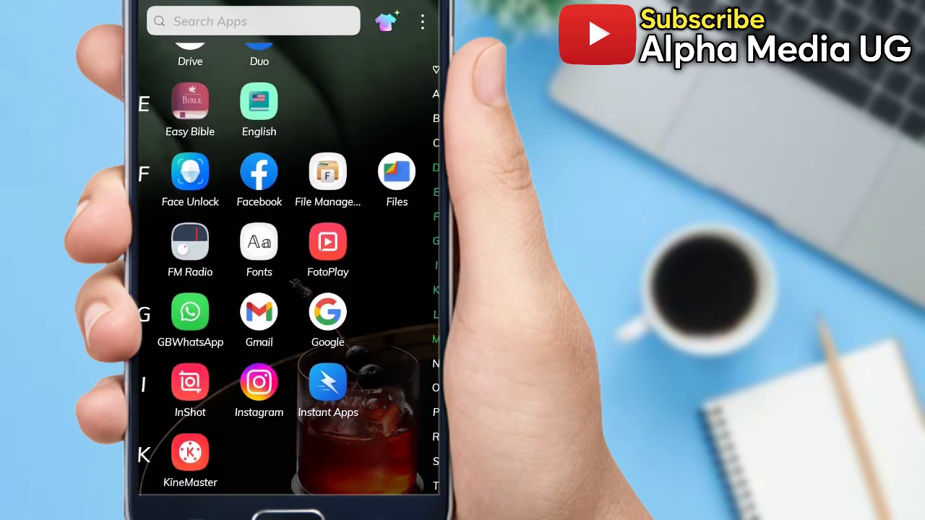
left_click(258, 383)
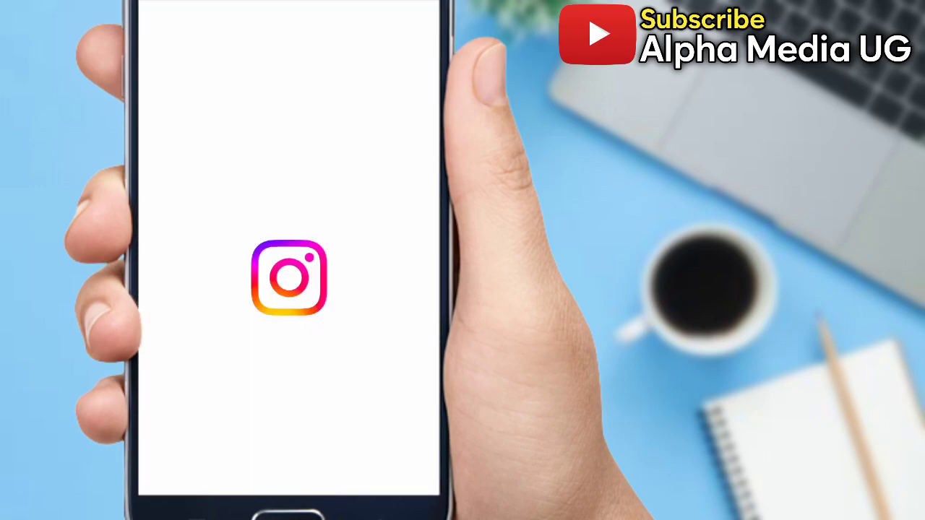